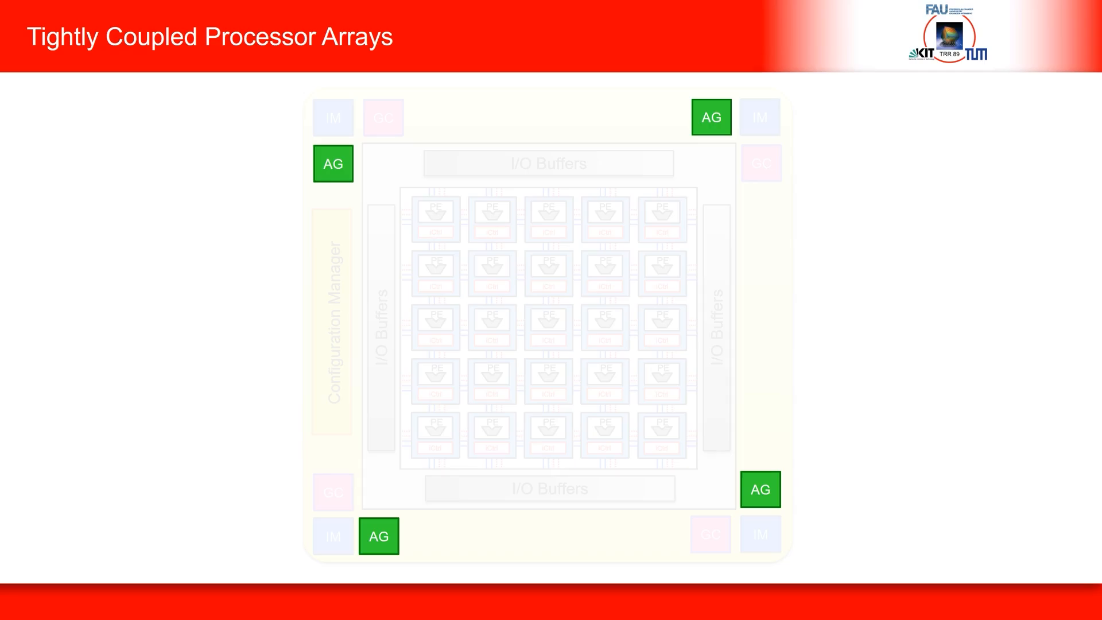
Present the Convolutions in CNNs slide, then advance to CNN Mapping with the full processor array
{"action": "key", "text": "Right"}
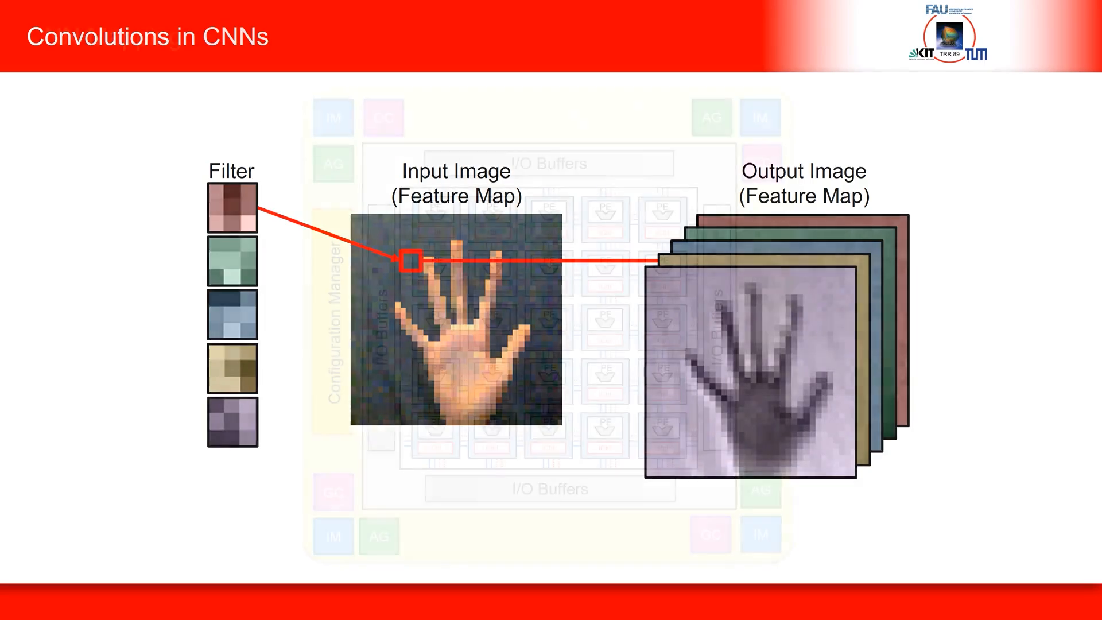
{"action": "key", "text": "Right"}
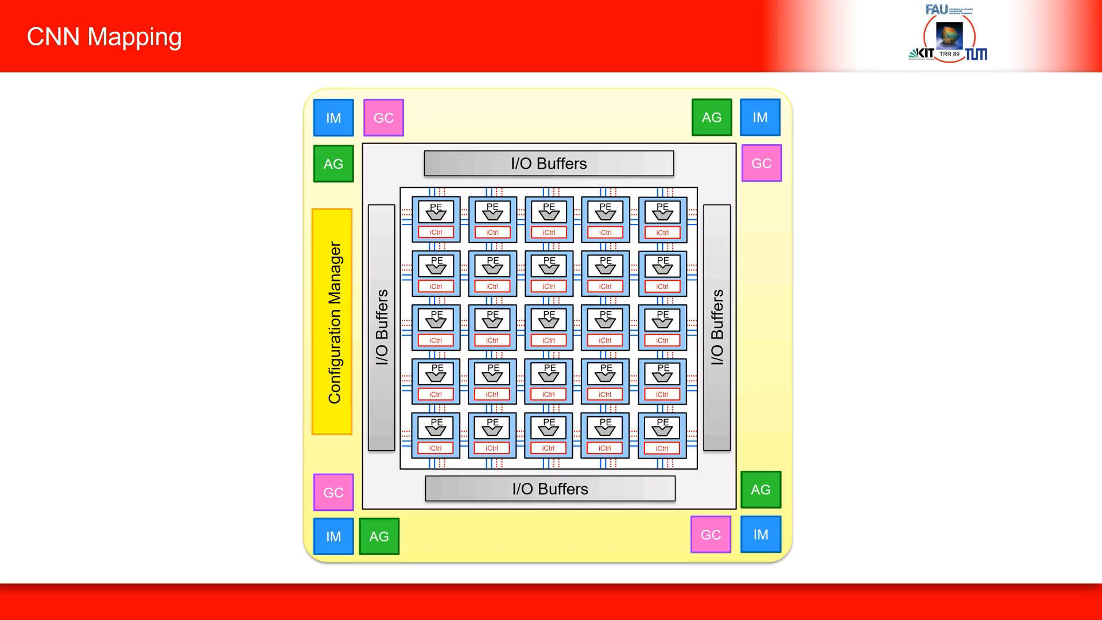